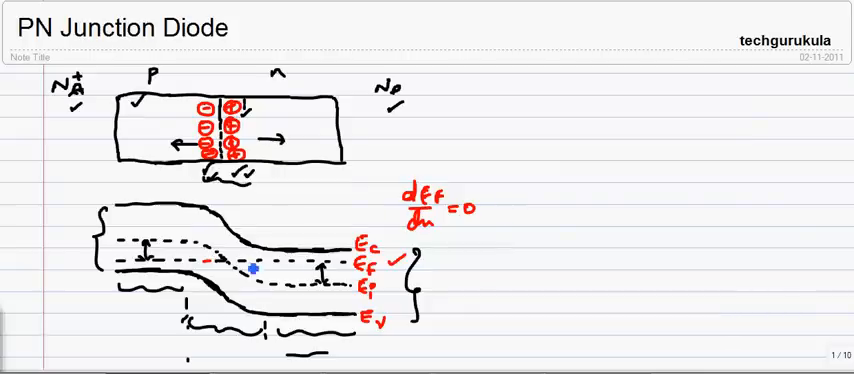
mouse_move(284, 238)
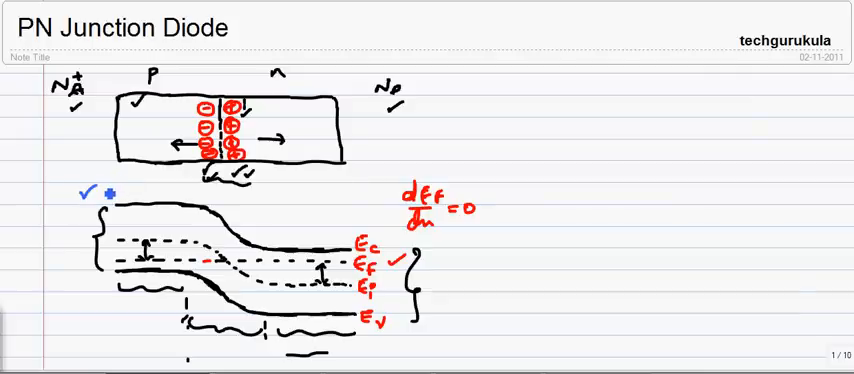
mouse_move(280, 133)
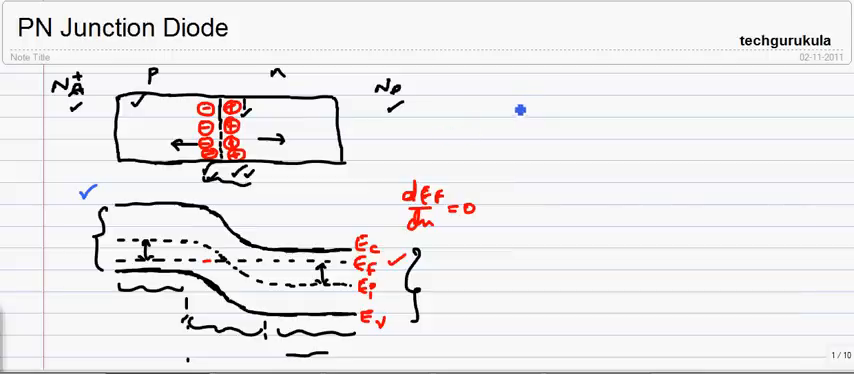
mouse_move(343, 197)
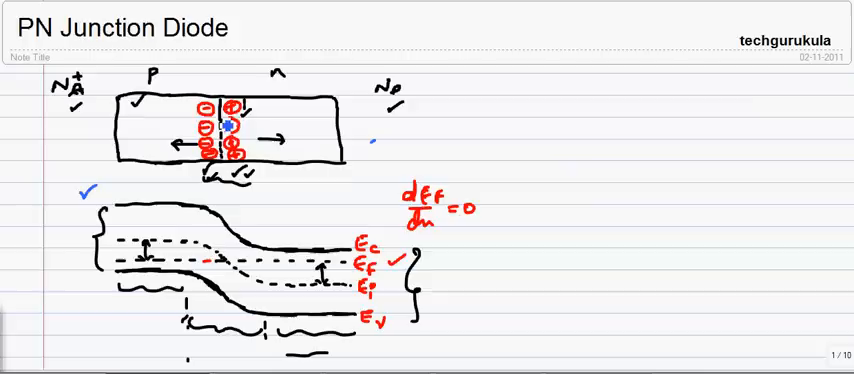
mouse_move(197, 224)
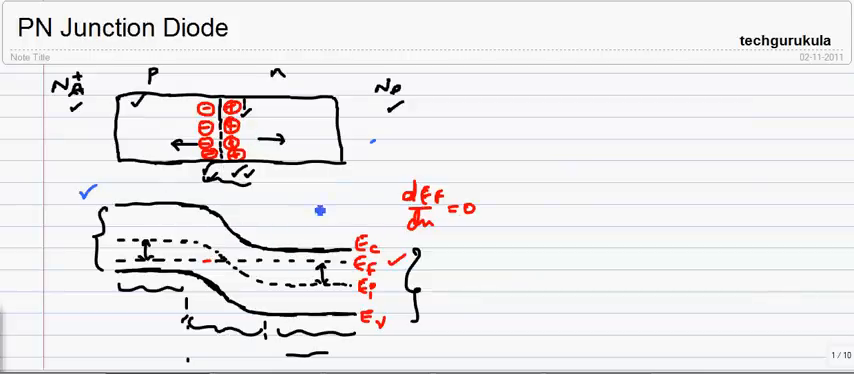
- Mark the band offsets with blue dash-dot level lines, braces and two check marks
click(350, 193)
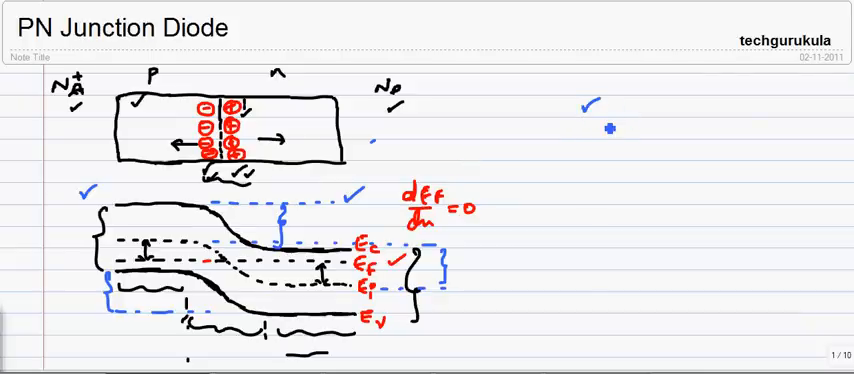
mouse_move(554, 179)
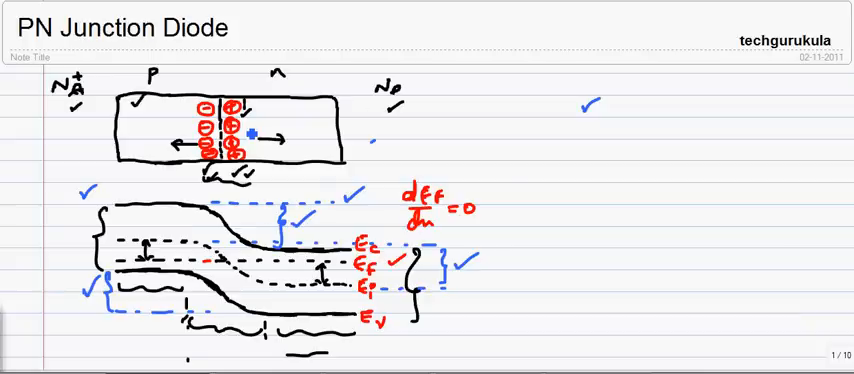
mouse_move(277, 239)
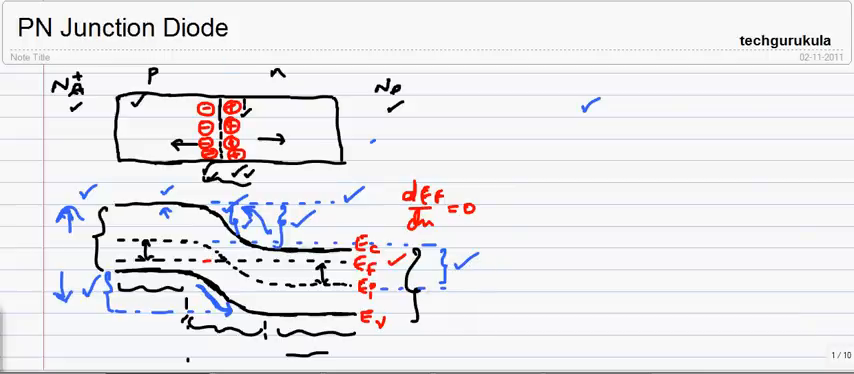
- Draw blue up/down arrows and curved arrows along the band bending, plus check marks
drag(475, 250, 487, 275)
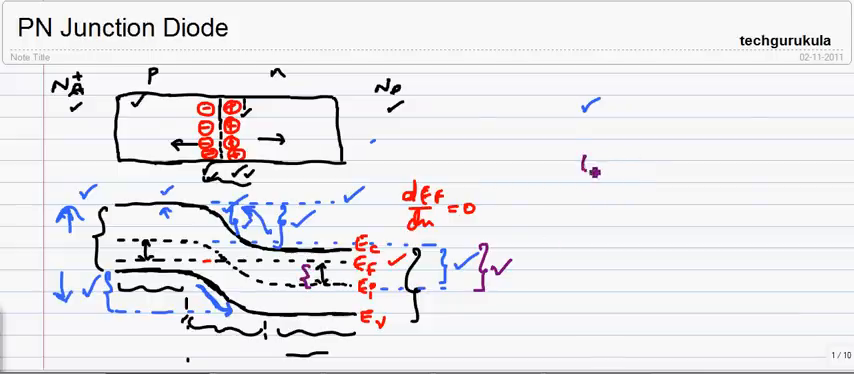
- Handwrite (Ef−Ei)n + (Ei−Ef)p = Ebi in purple right of the diagram
text(E)
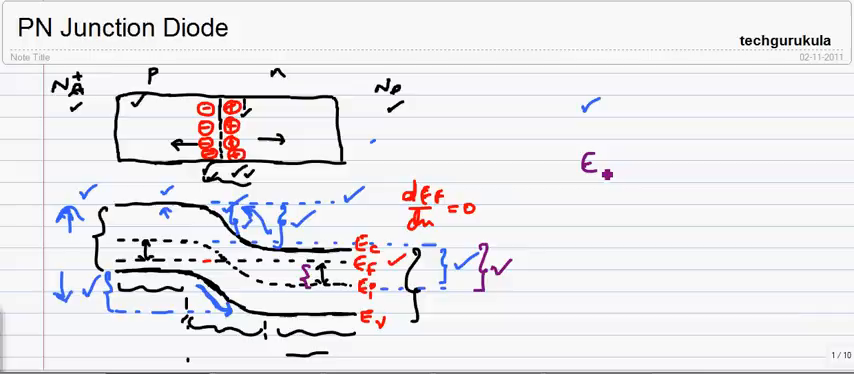
text(f)
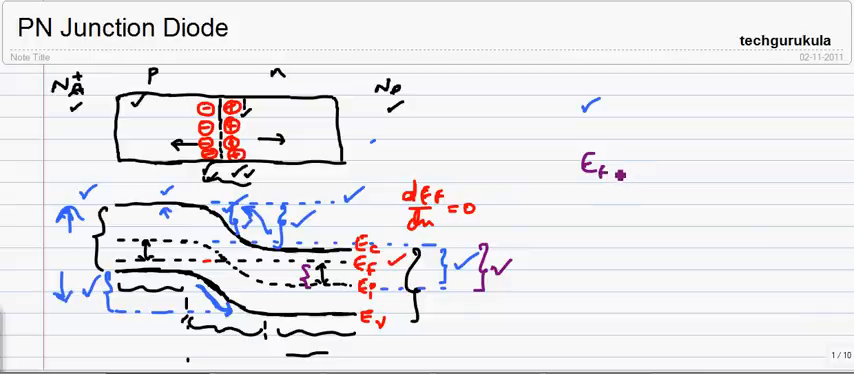
text(-Ei)n)
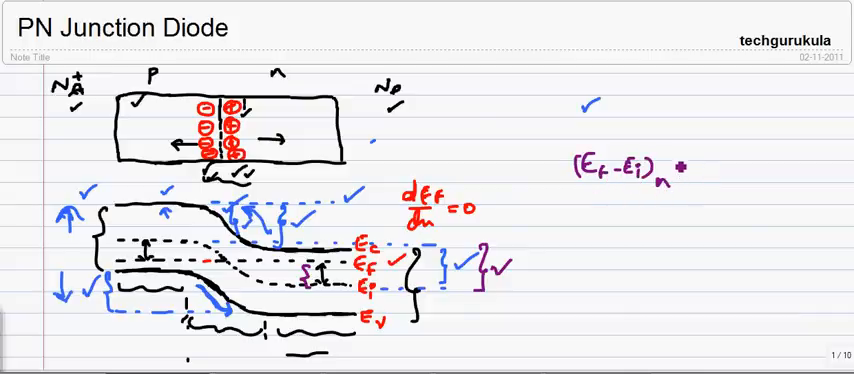
text(+ (Ei-EF)p =)
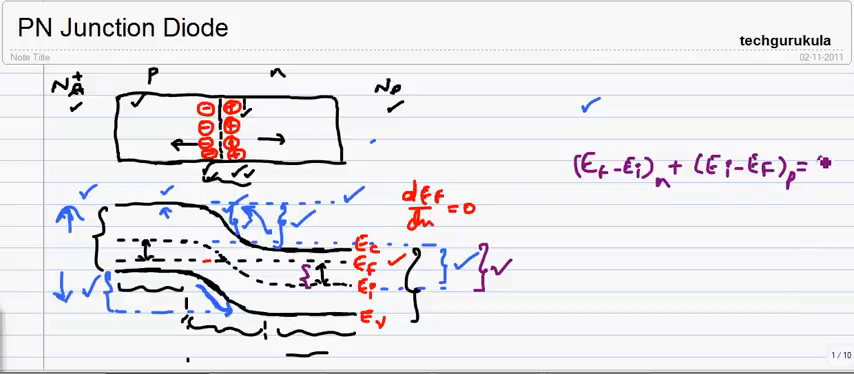
text(Ebi)
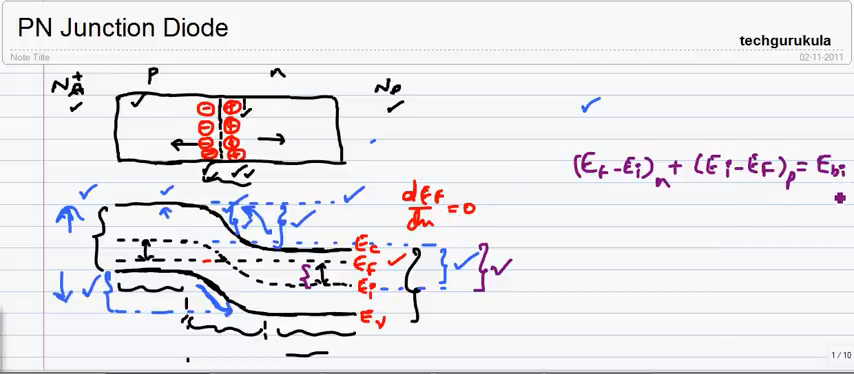
text(V_bi)
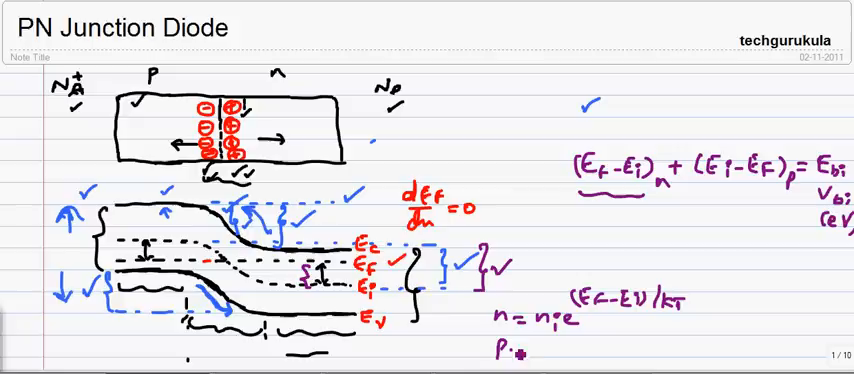
- Write p = ni e^((Ei−Ef)/kT), then kT ln(ND/ni) and kT ln(NA/ni) beside it
text(P= ai e(Ei-EF)/kT)
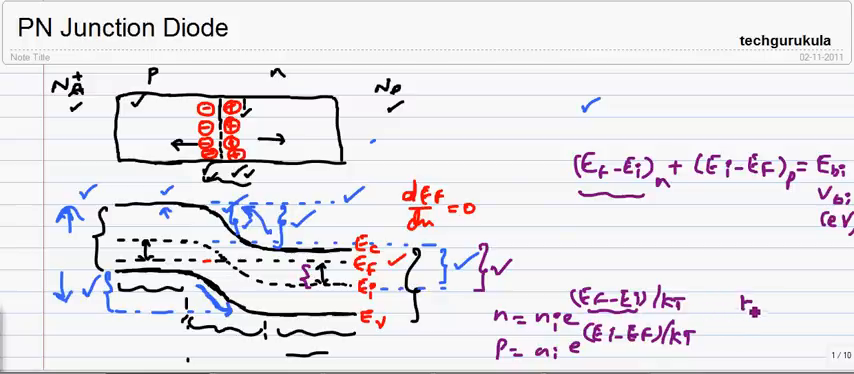
text(KT ln(ND/ni)
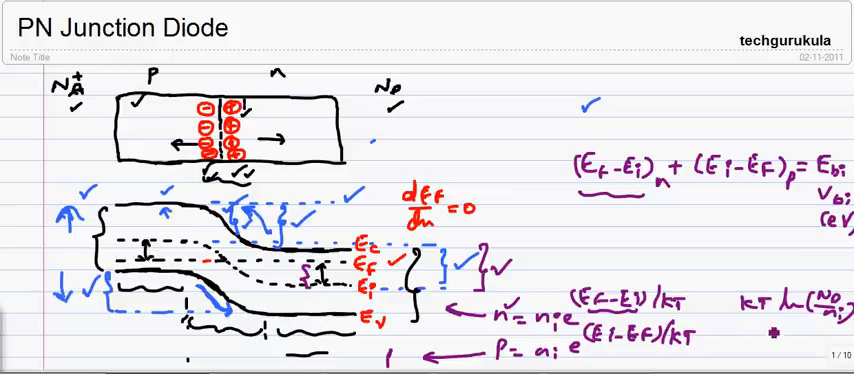
text(kT ln(NA/ni)
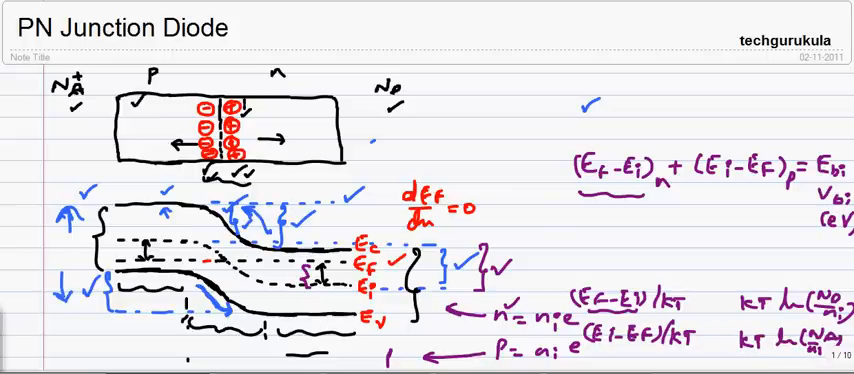
scroll(down, 3)
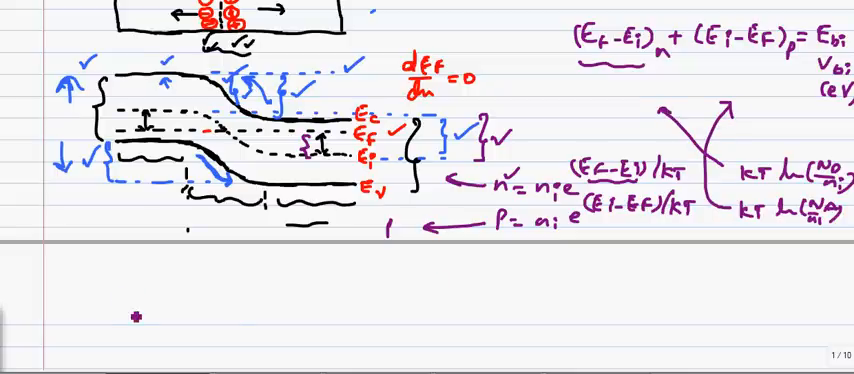
- Write Vbi = kT/q ln(ND/ni) + kT/q ln(NA/ni) on page two
text(Vbi =)
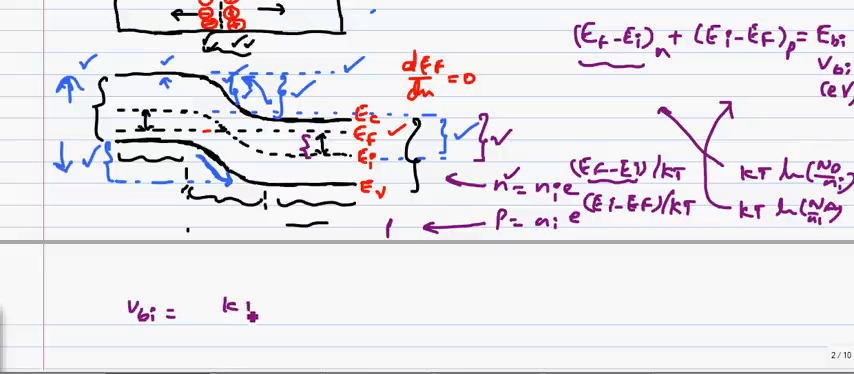
text(kT ln(A)
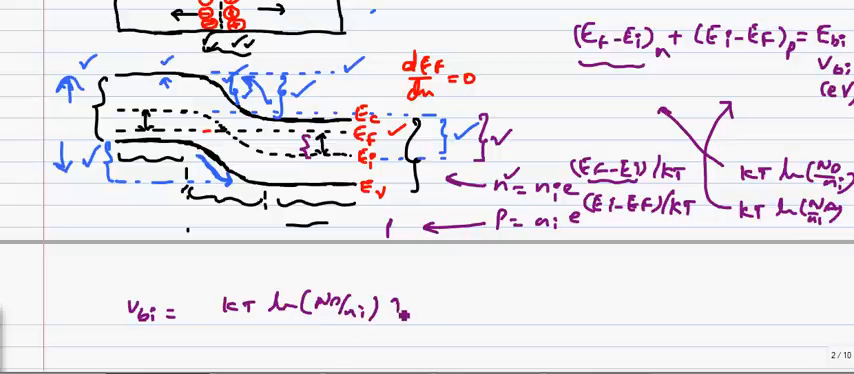
text(+ kT ln)
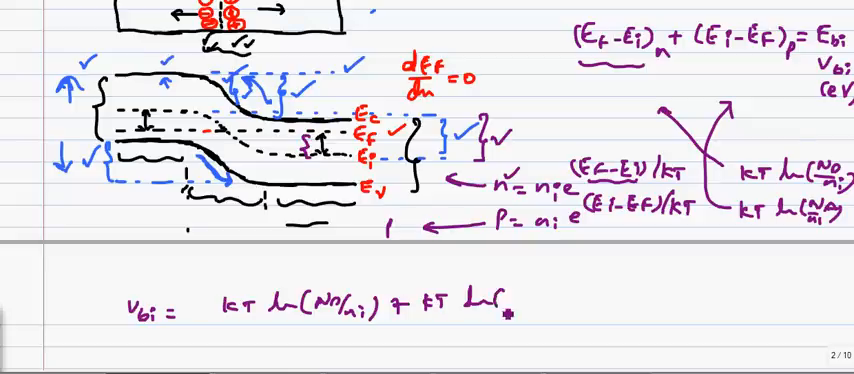
text((NA/ni)
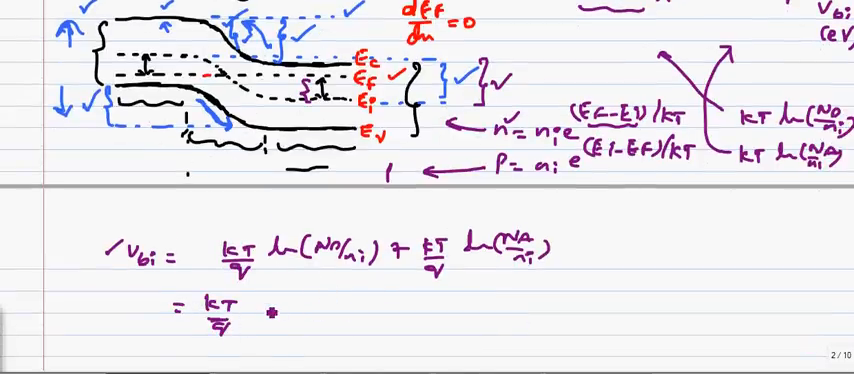
- Complete Vbi = kT/q ln(ND·NA/ni²), box it and add check marks
text(ln()
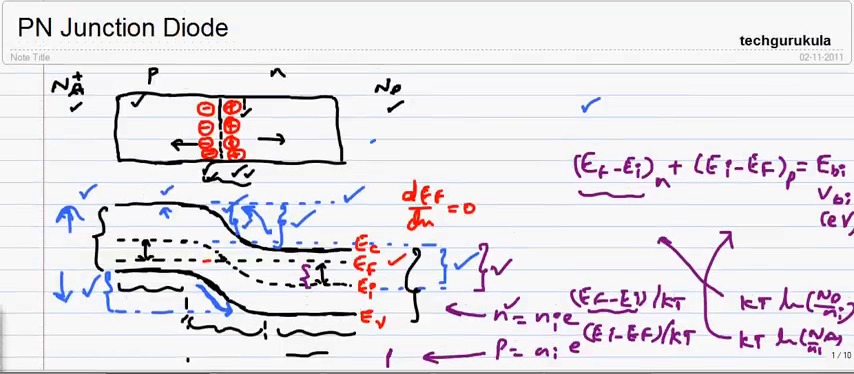
scroll(down, 3)
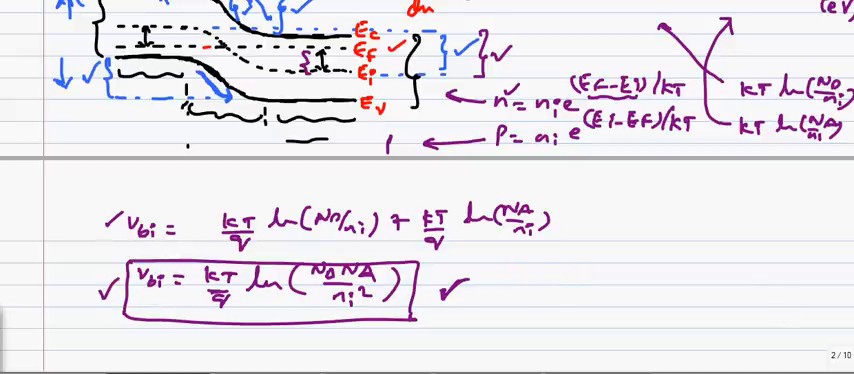
scroll(down, 3)
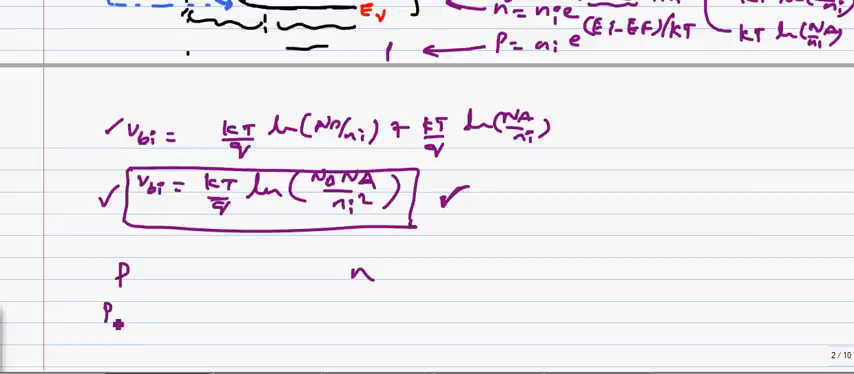
- Add p and n headings below the box and list ppo, npo, nno, pno
text(po)
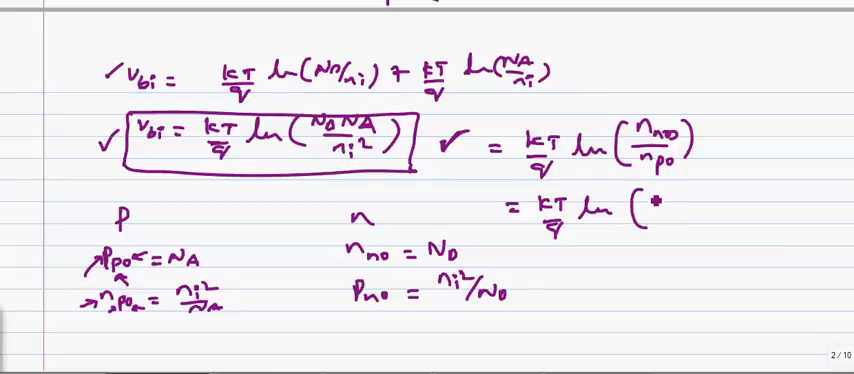
- Write = kT/q ln(nno/npo) beside the box and begin = kT/q ln(ppo/ below
text(Ppo)
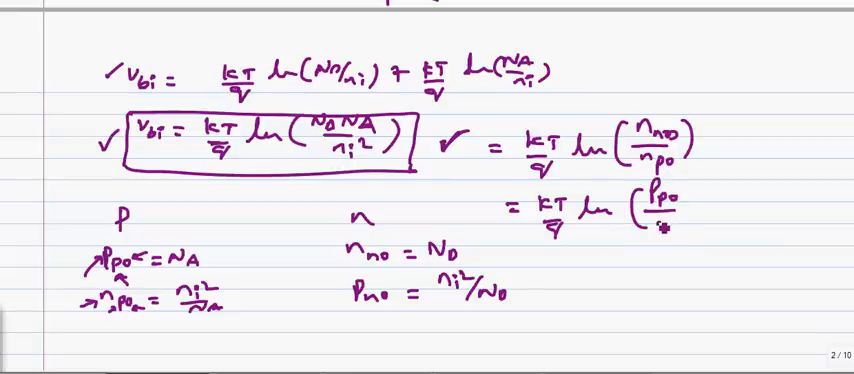